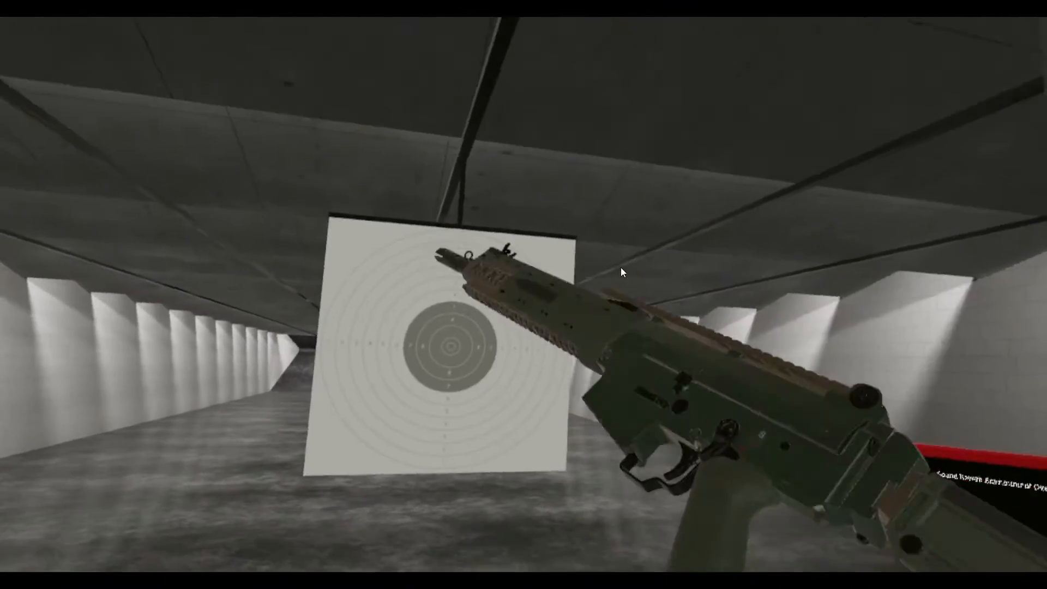
mouse_move(621, 272)
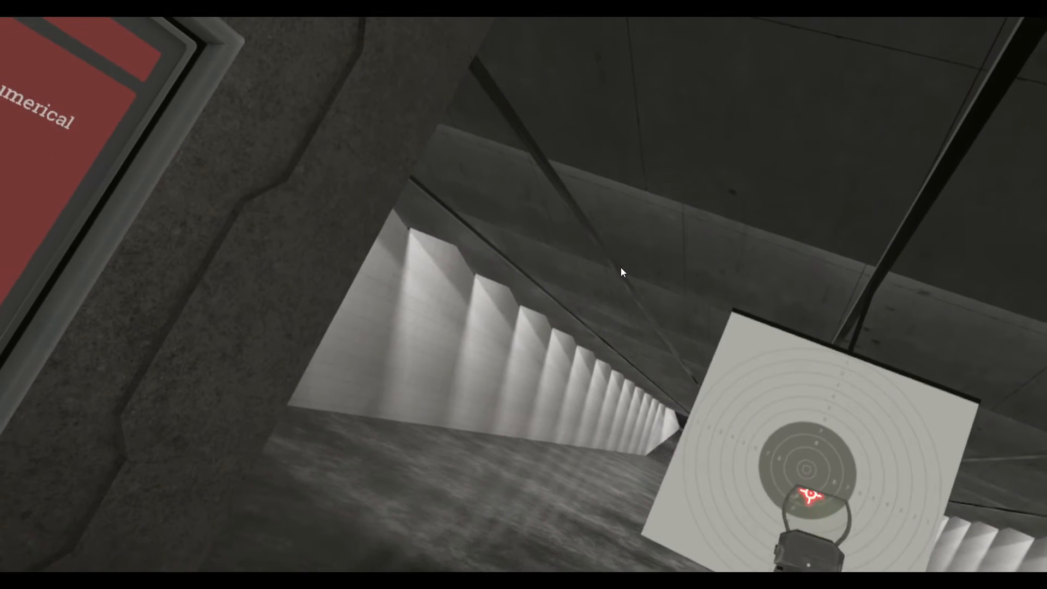
mouse_move(621, 272)
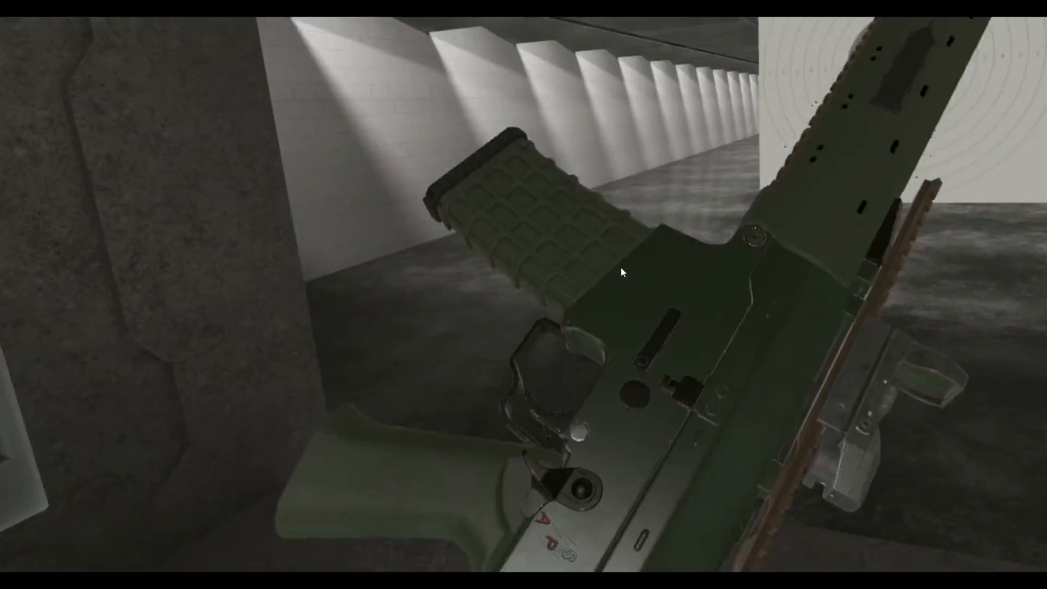
mouse_move(621, 270)
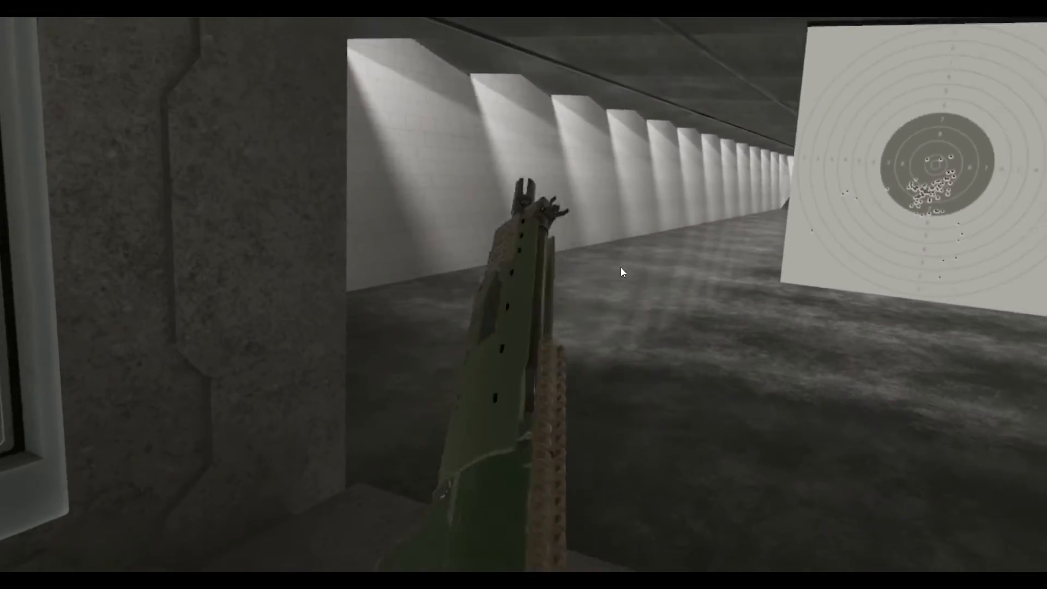
mouse_move(620, 270)
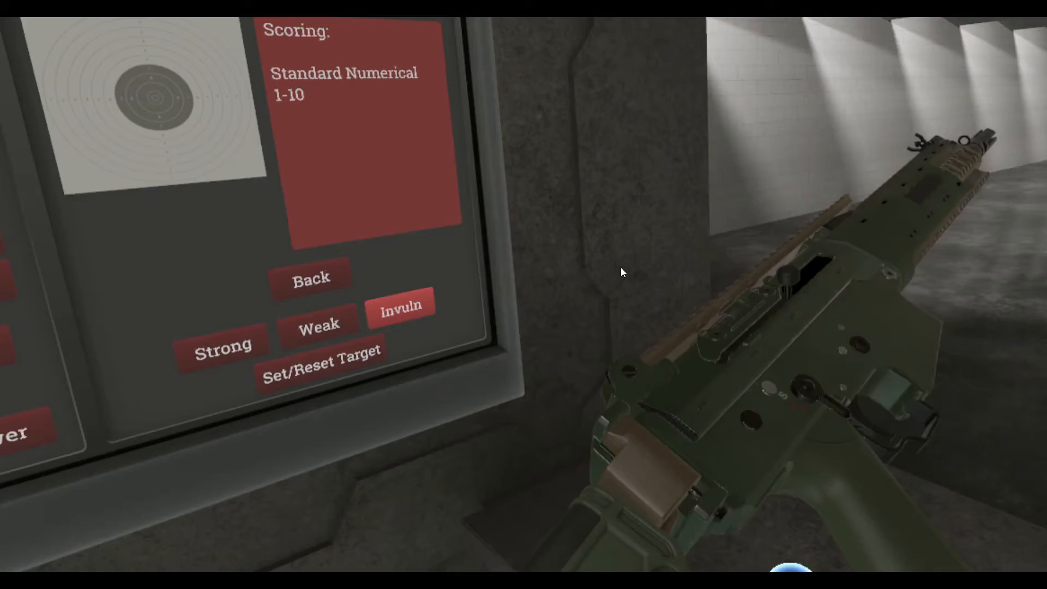
mouse_move(620, 272)
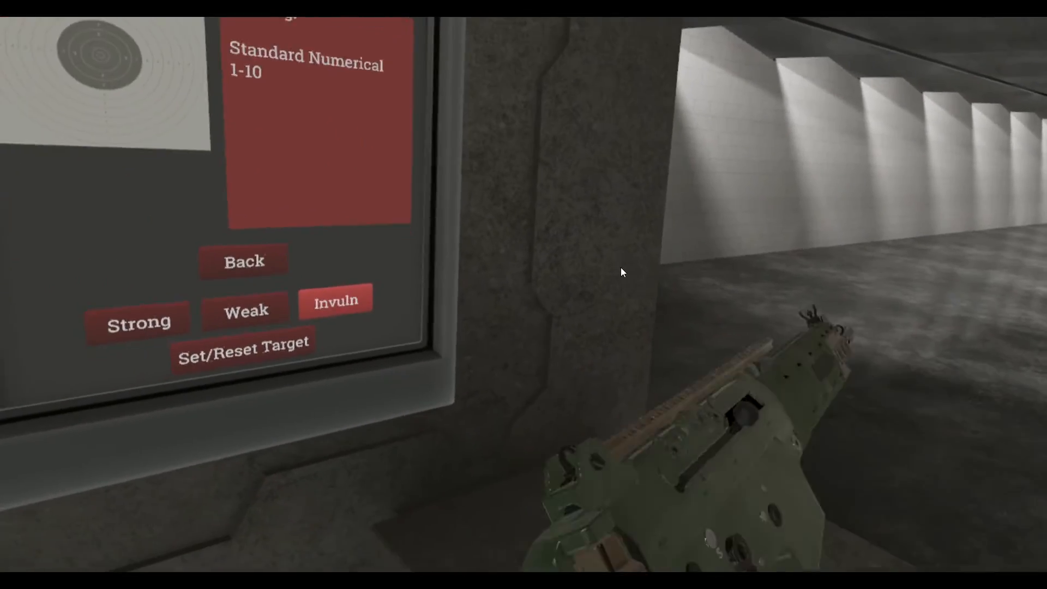
mouse_move(620, 272)
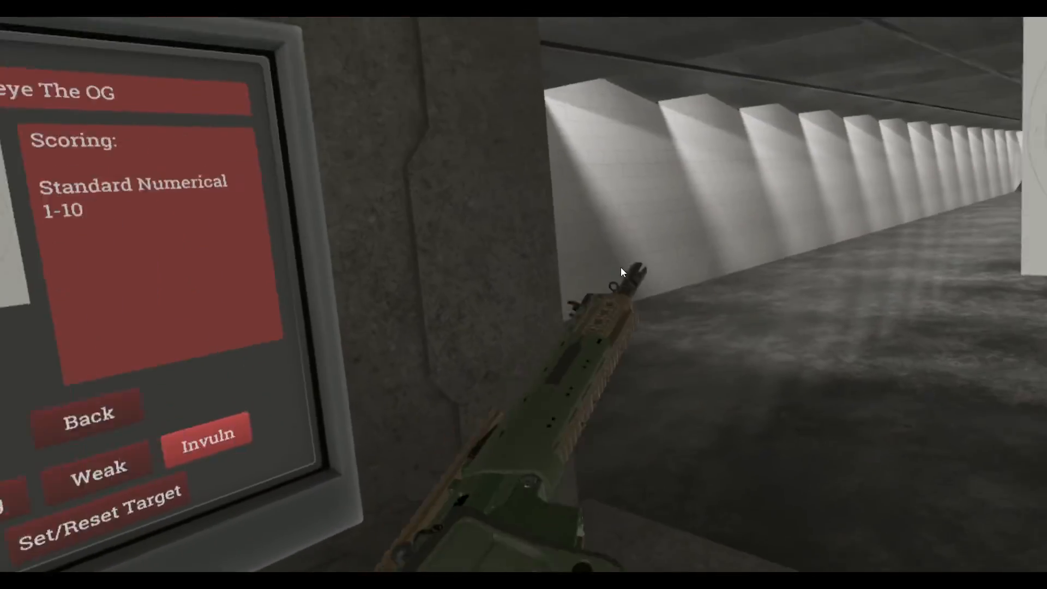